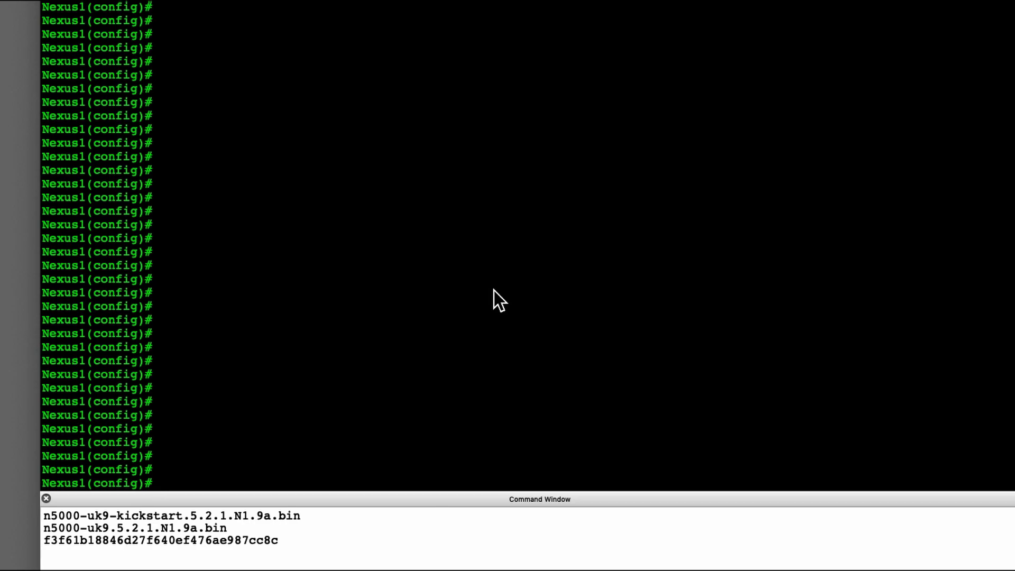
# Step: Show the current boot variables (5.2.1.N1.4 images) and list the bootflash contents
pyautogui.write('show run')
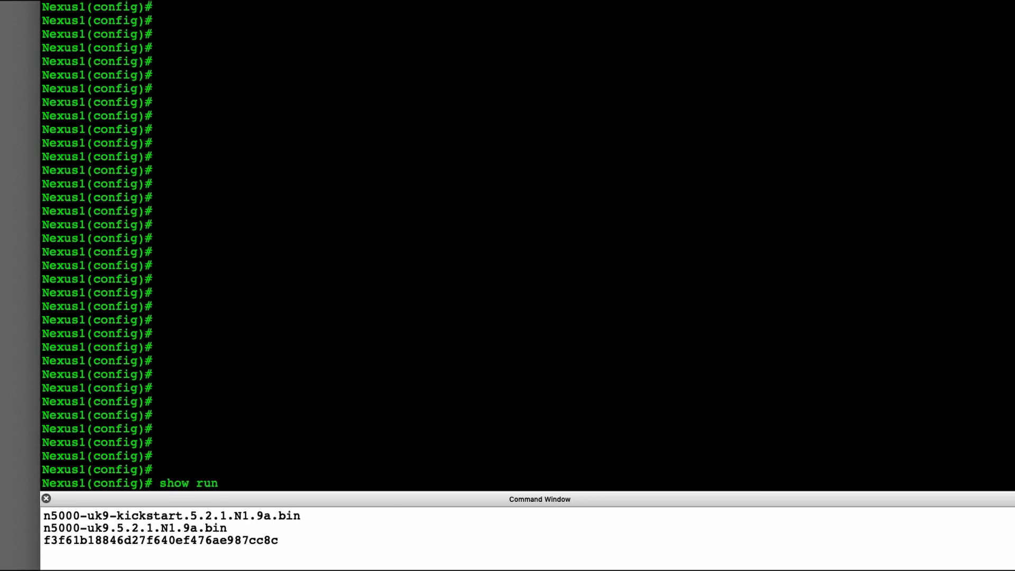
pyautogui.write('| boot')
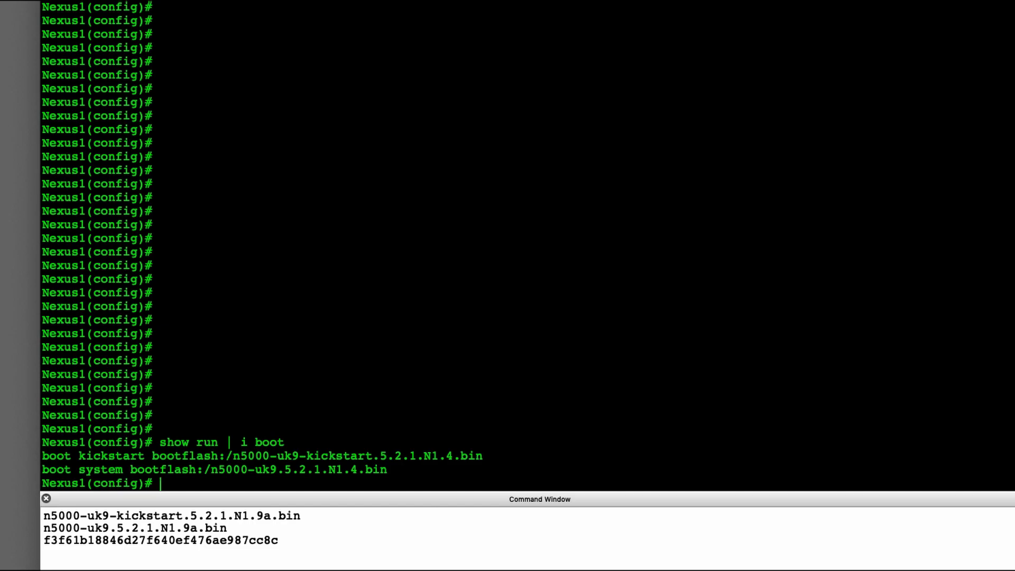
pyautogui.write('dir')
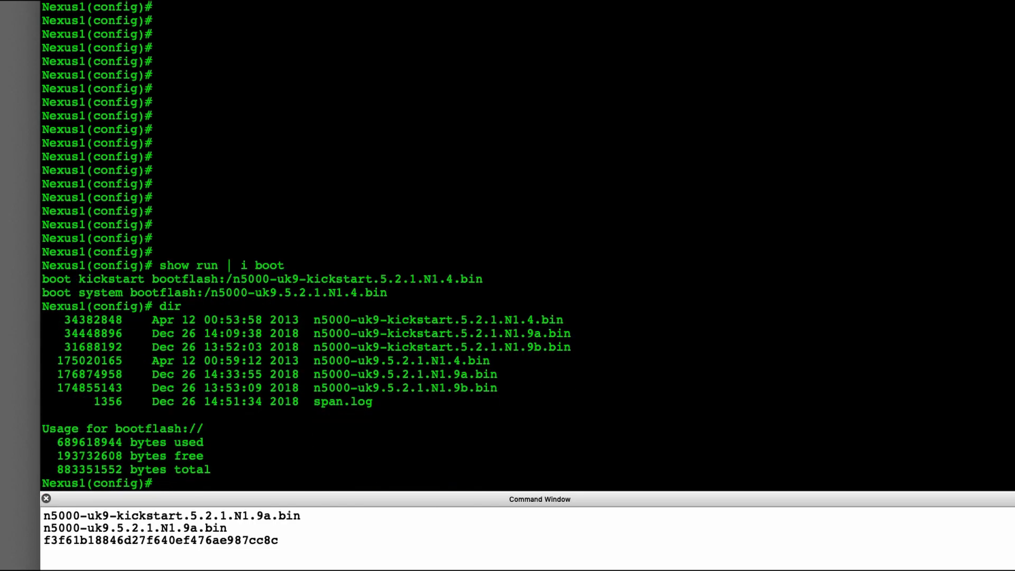
pyautogui.moveTo(600, 335)
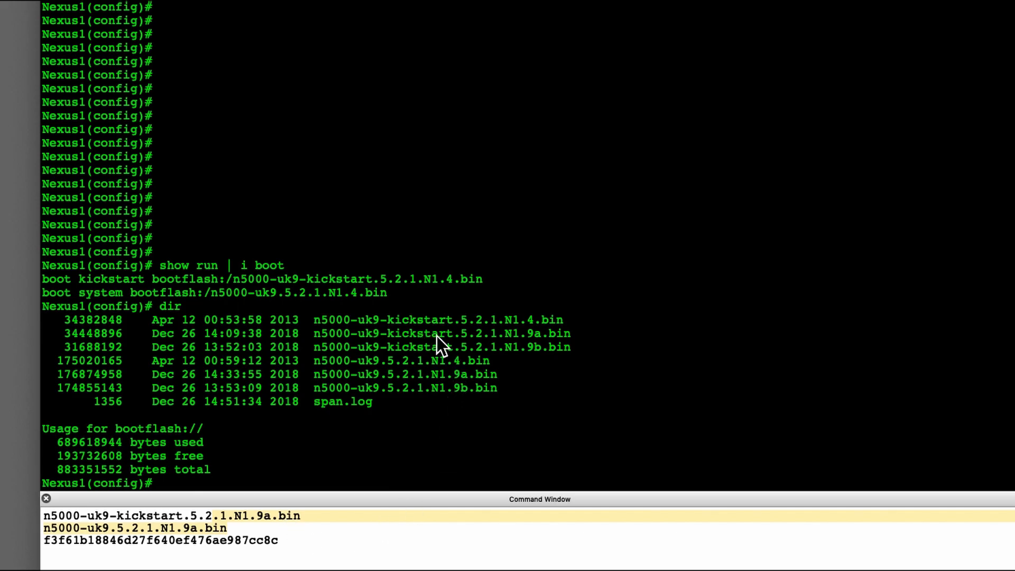
pyautogui.moveTo(448, 445)
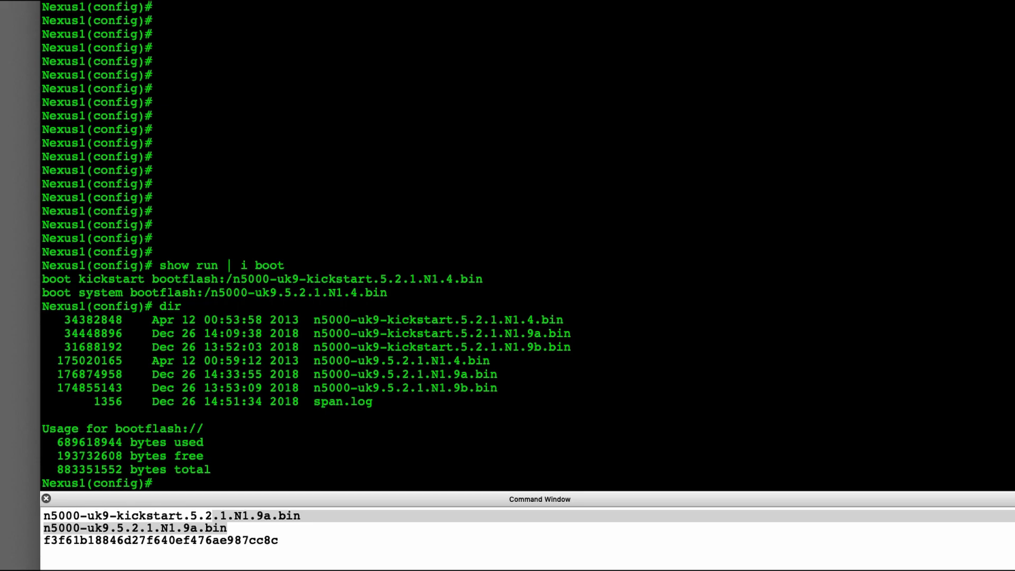
# Step: Set boot kickstart to bootflash:///n5000-uk9-kickstart.5.2.1.N1.9a.bin via Tab completion
pyautogui.write('boot')
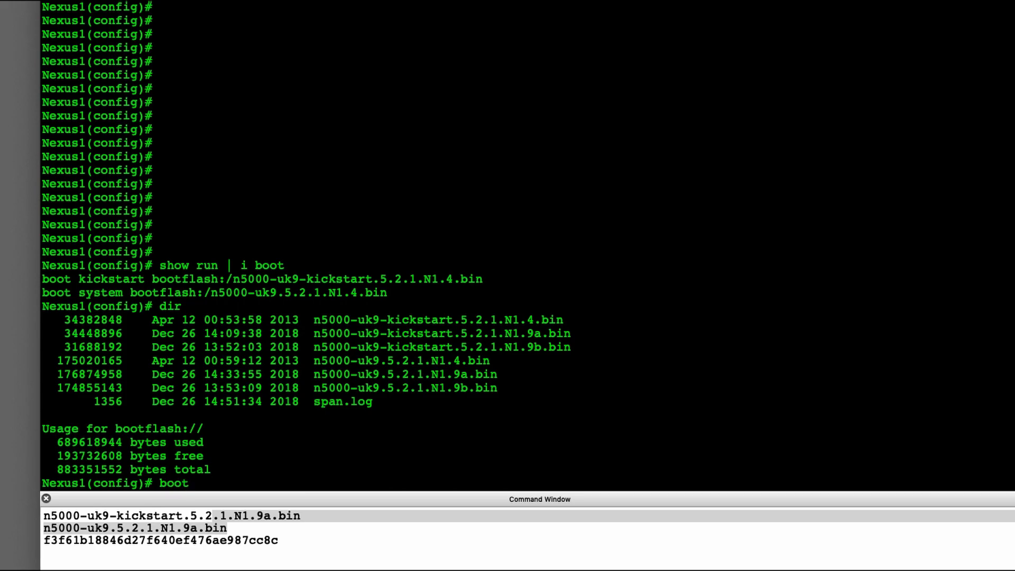
pyautogui.write('kickstart')
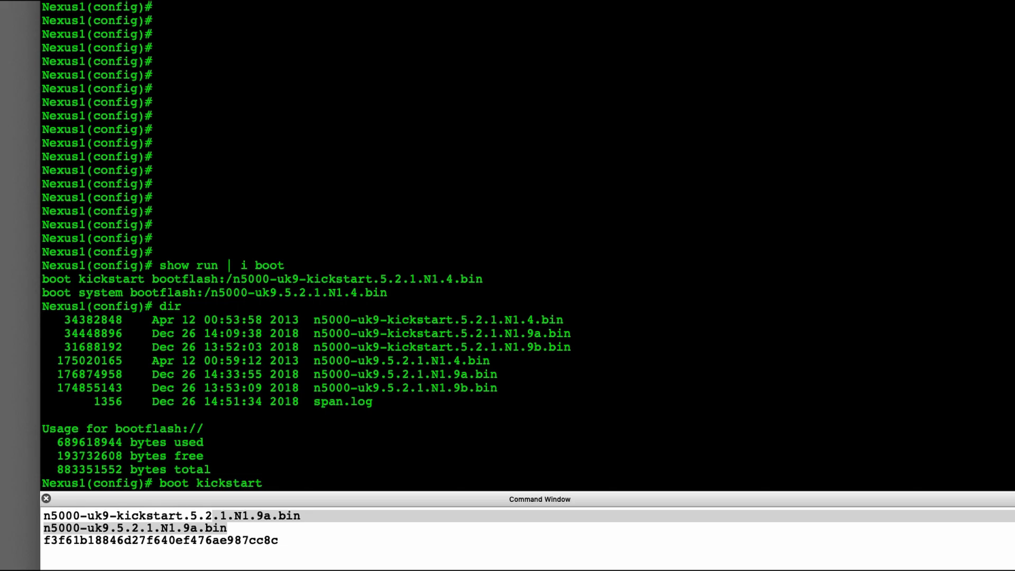
pyautogui.write('bootflash:/')
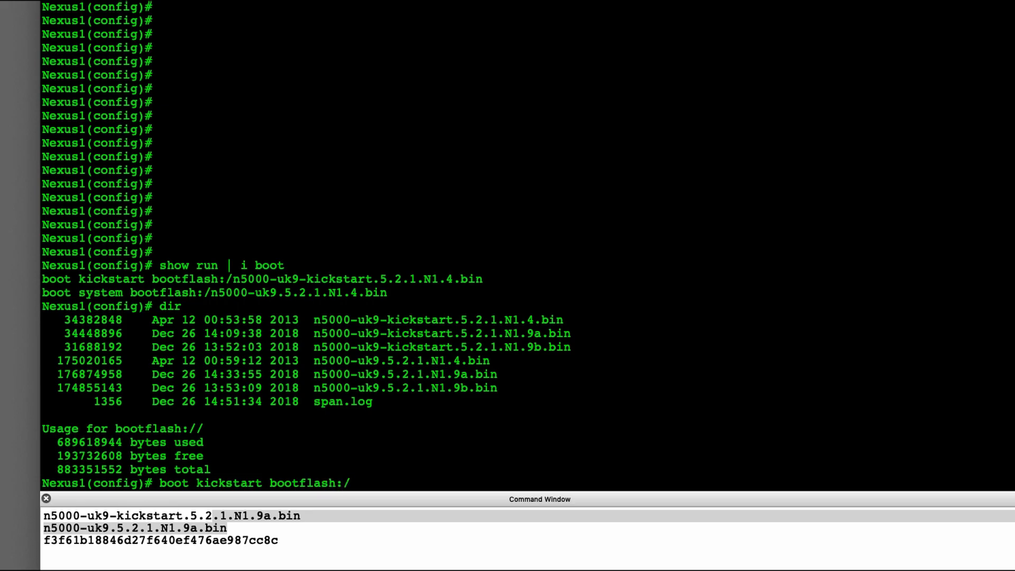
pyautogui.write('n5')
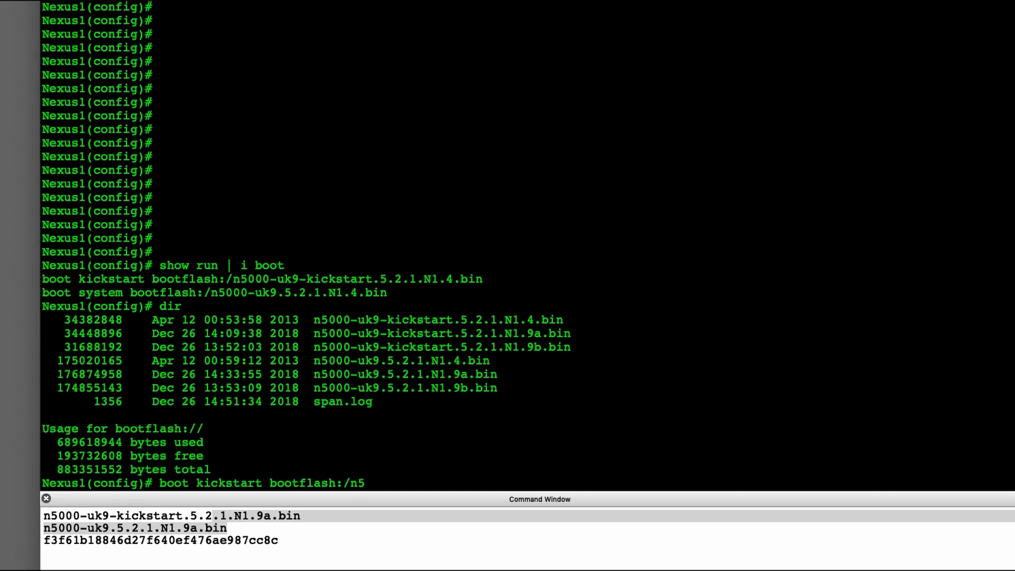
pyautogui.press('BackSpace')
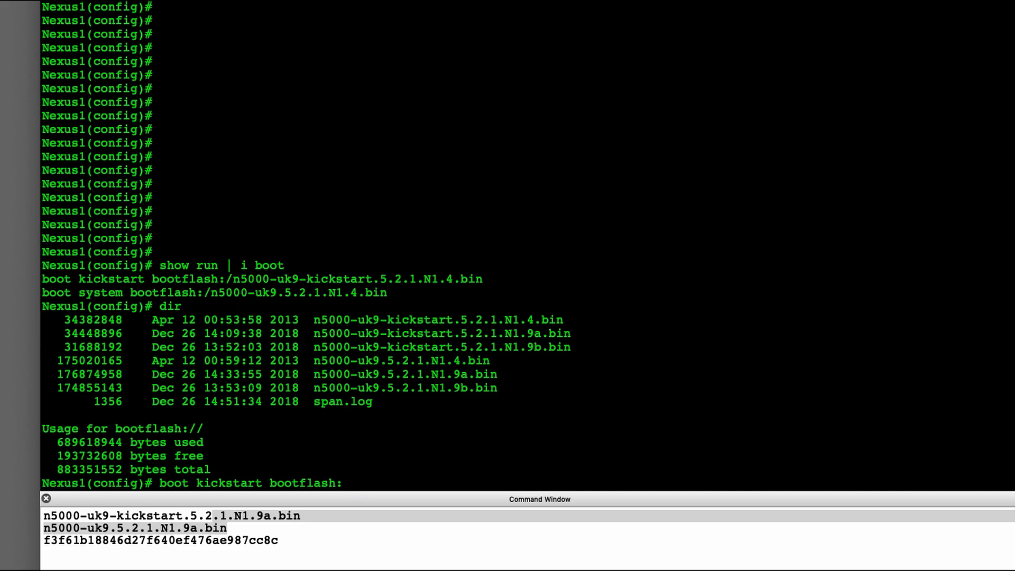
pyautogui.write('//')
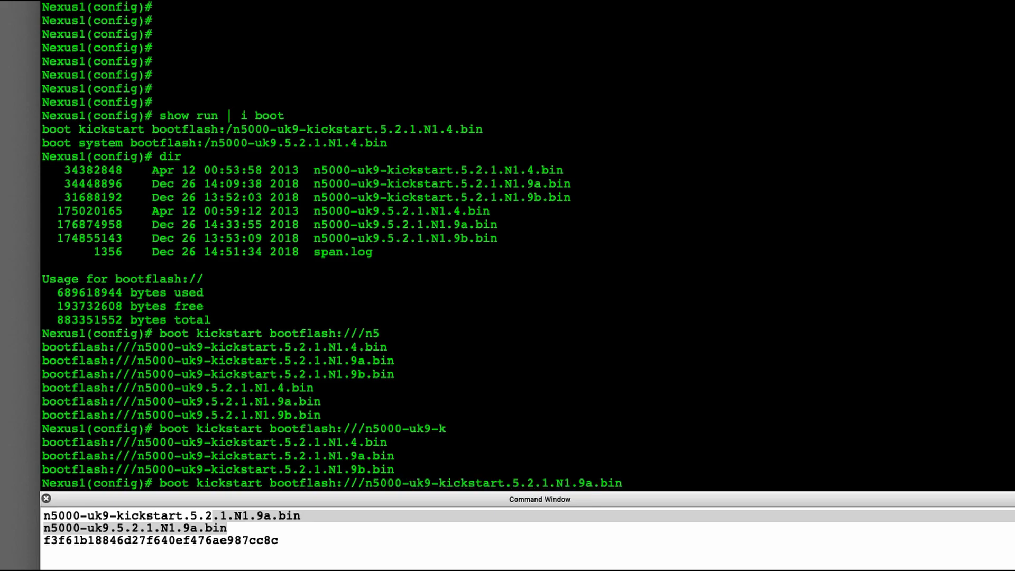
pyautogui.press('enter')
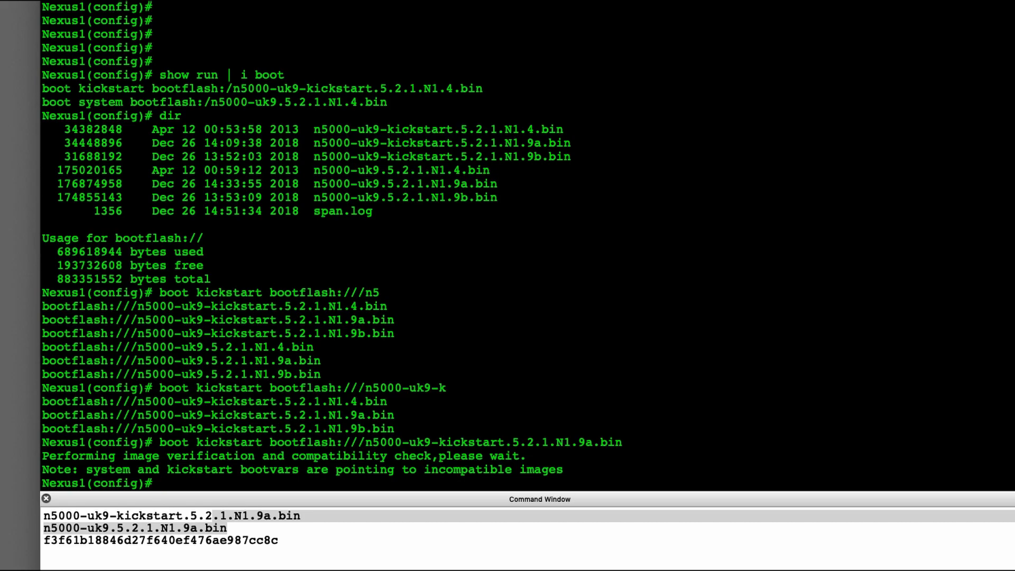
# Step: Set boot system to bootflash:///n5000-uk9.5.2.1.N1.9a.bin and verify both boot variables
pyautogui.write('boot')
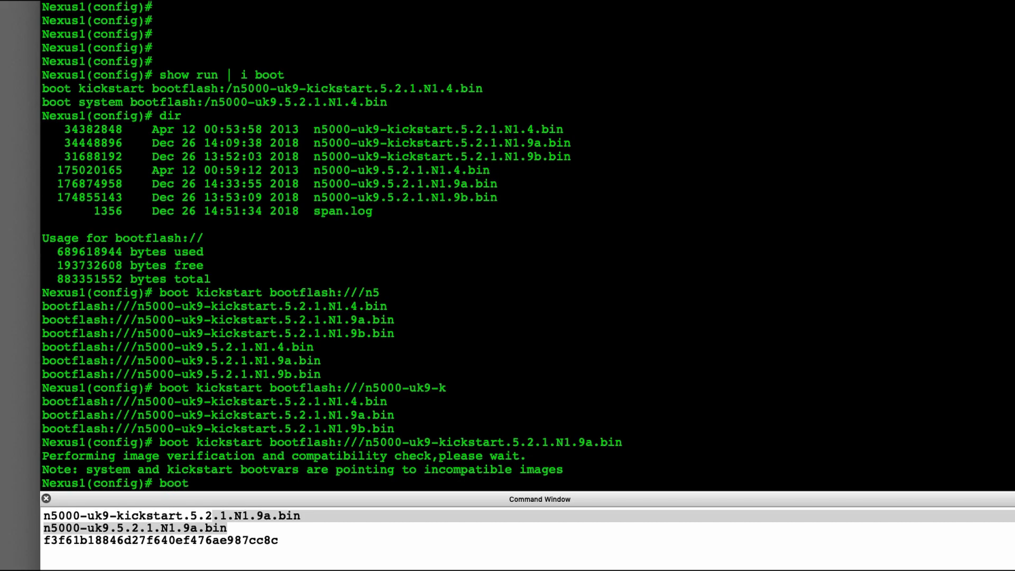
pyautogui.write('system bootflash://')
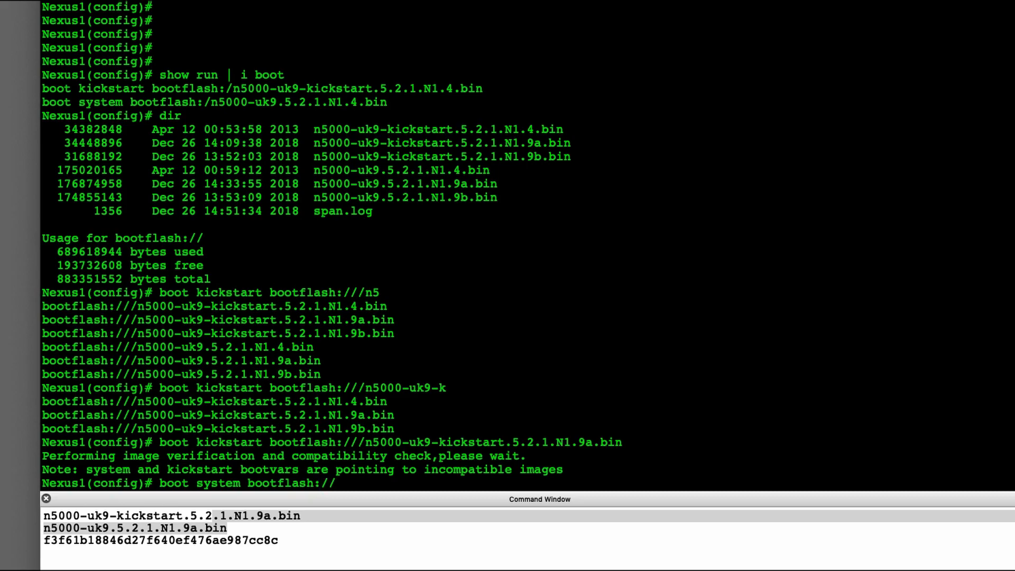
pyautogui.write('n5')
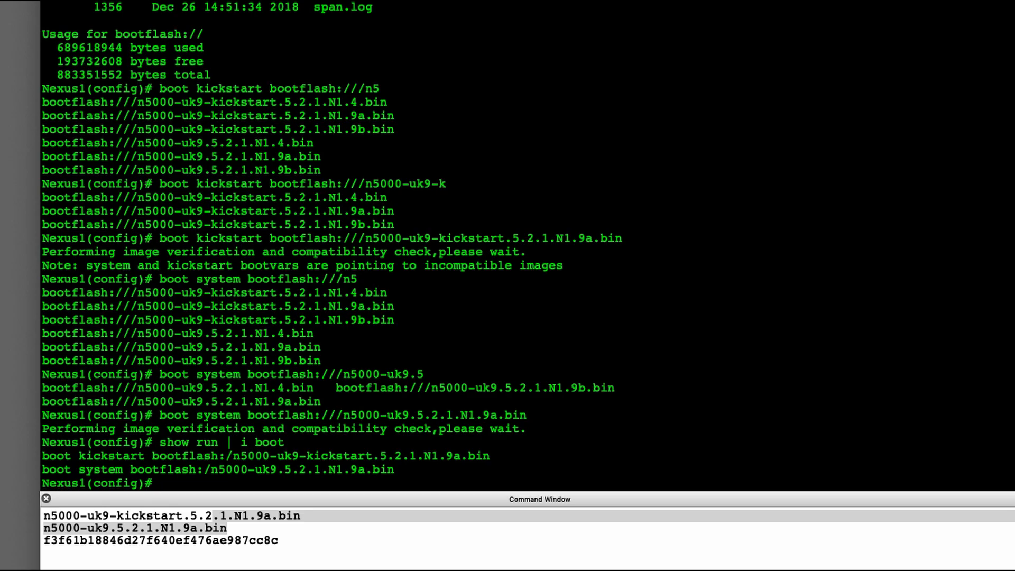
# Step: Save running config to startup with 'copy run start', then reload and confirm with 'y'
pyautogui.write('copy')
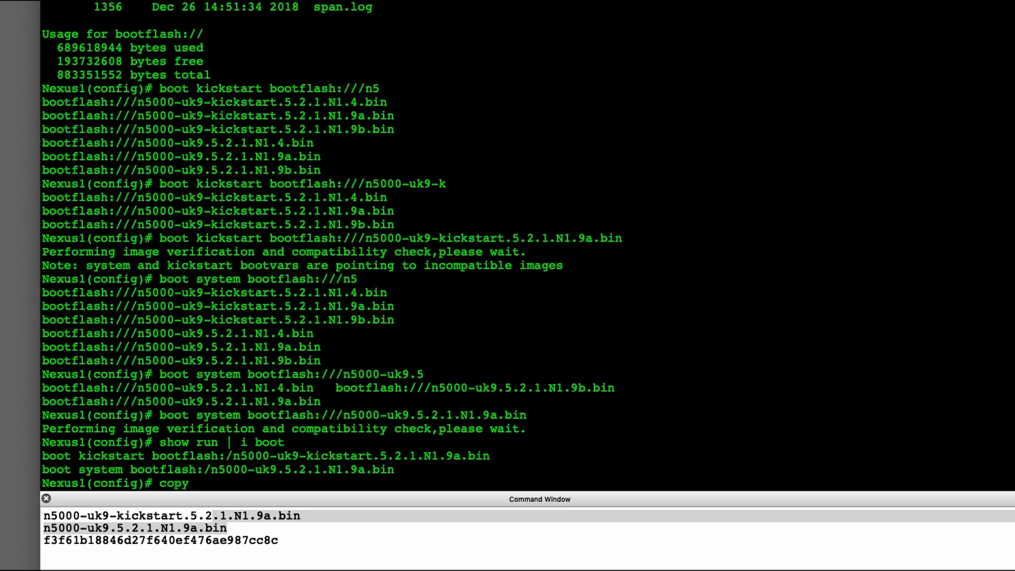
pyautogui.write('run start')
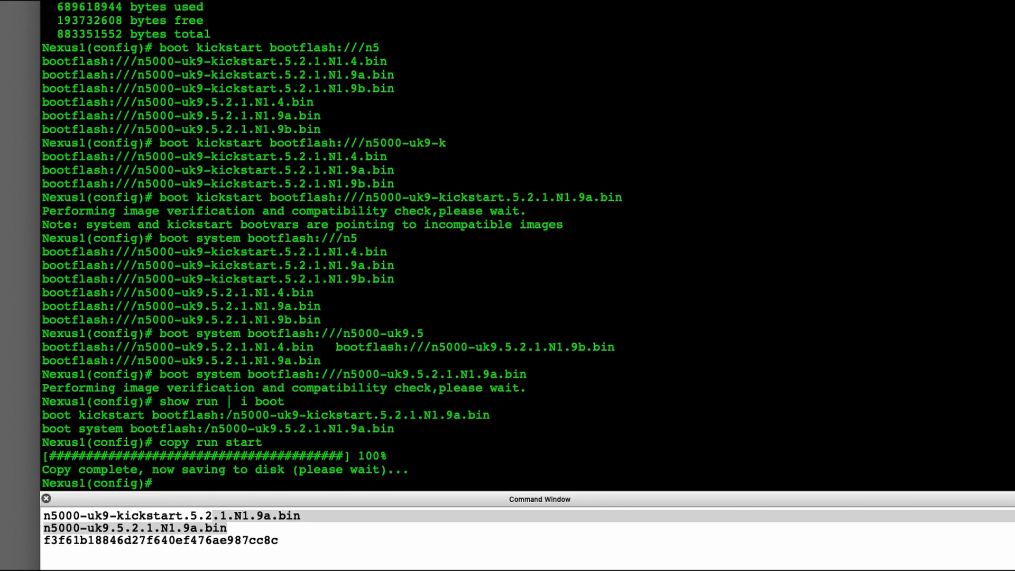
pyautogui.write('reload')
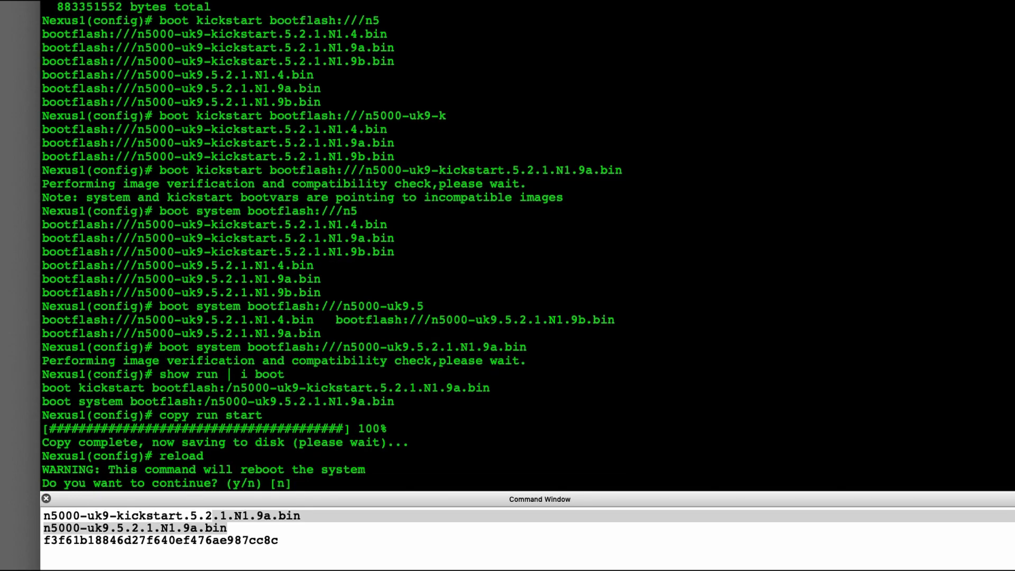
pyautogui.write('y')
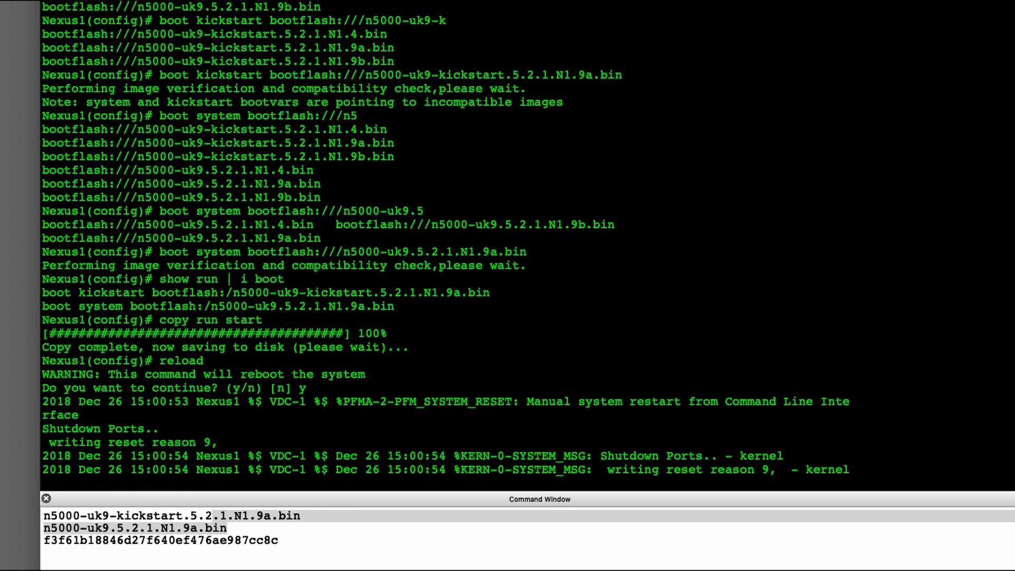